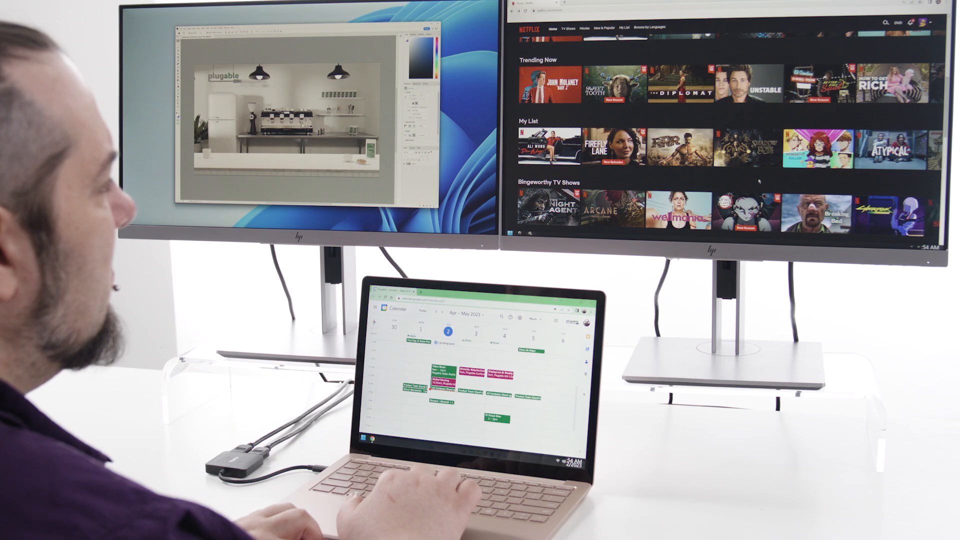
# Confirm the Gantt chart's data range to reach the Create pivot table settings
pyautogui.scroll(-3)
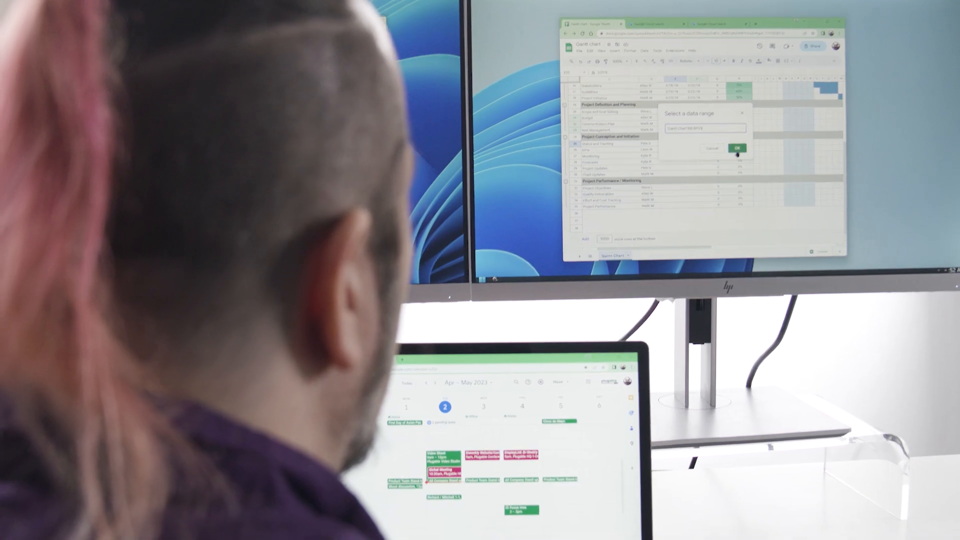
pyautogui.click(738, 148)
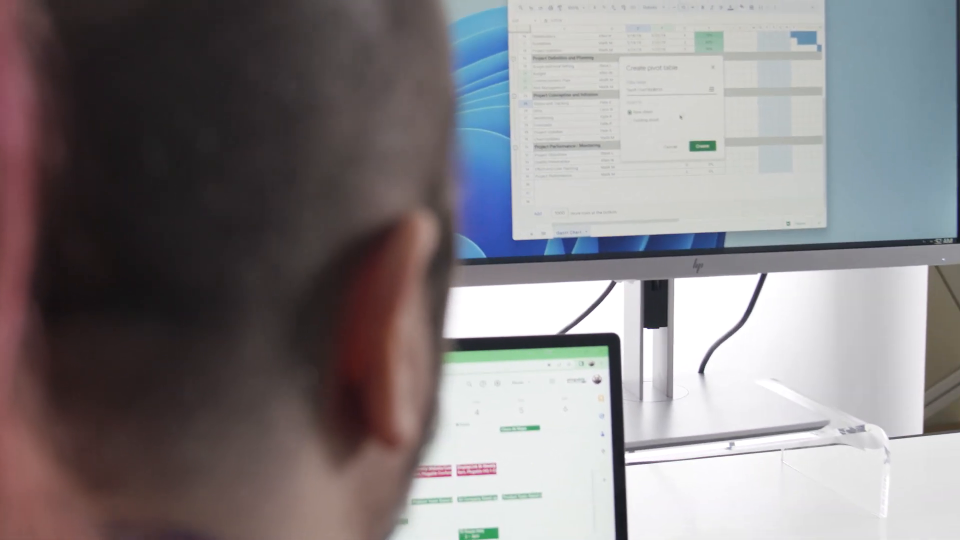